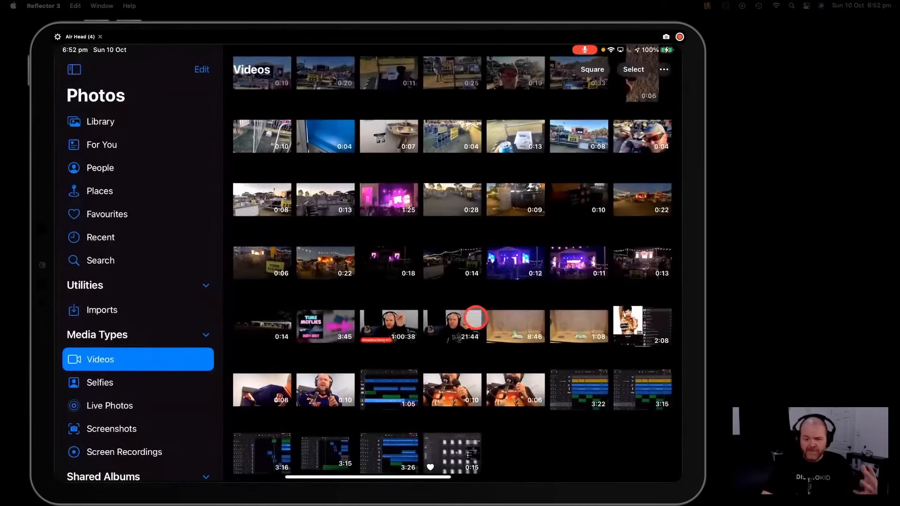
{"action": "mouse_move", "coordinate": [332, 351]}
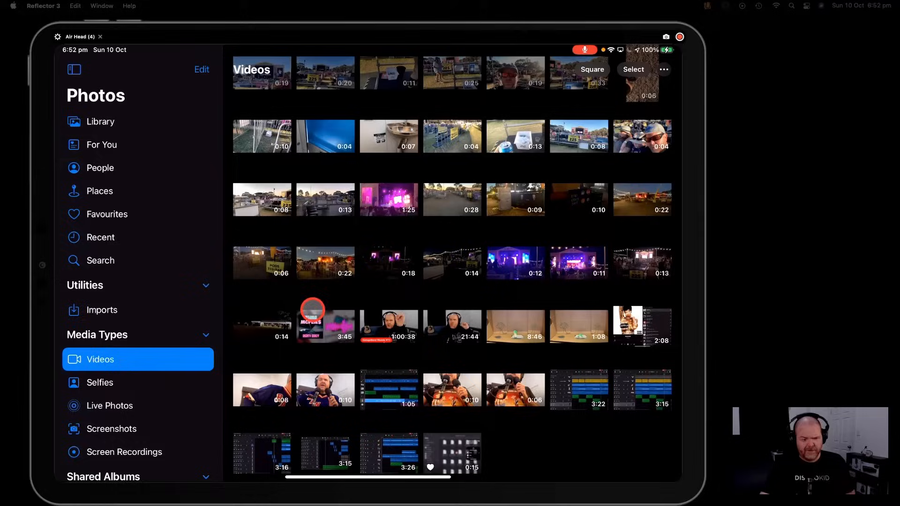
Remove Screen Recording from the included Control Centre controls in Settings
{"action": "double_click", "coordinate": [325, 326]}
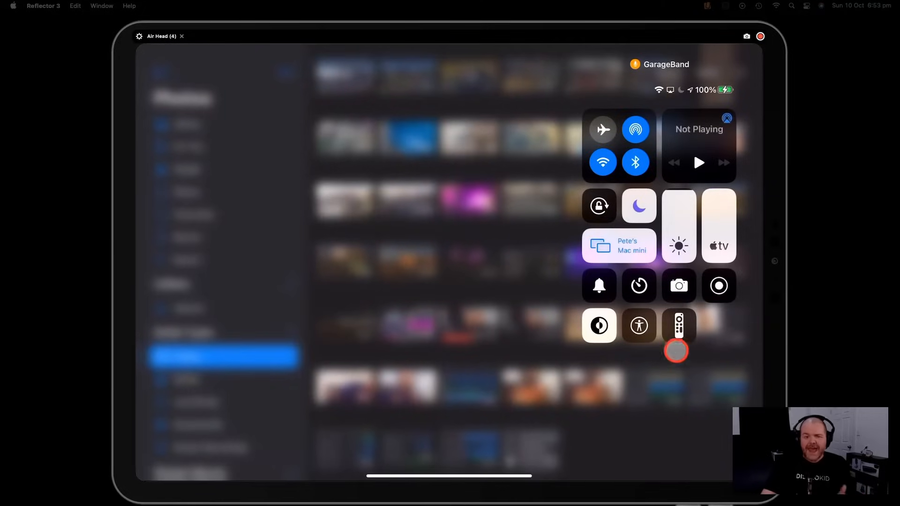
{"action": "left_click", "coordinate": [718, 286]}
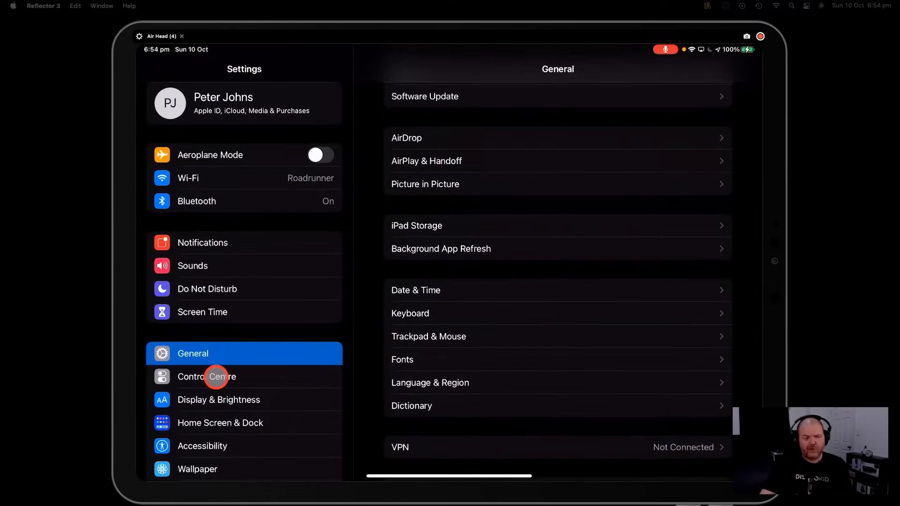
{"action": "left_click", "coordinate": [206, 376]}
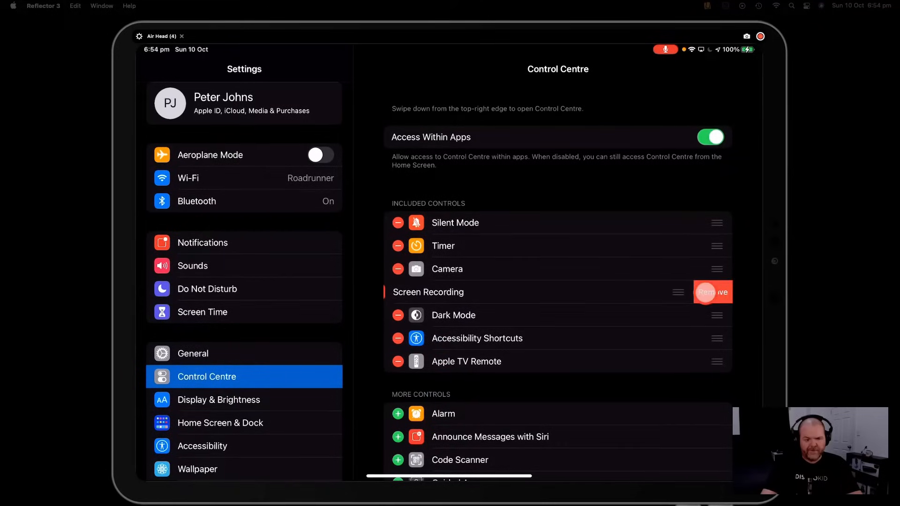
{"action": "left_click", "coordinate": [713, 292]}
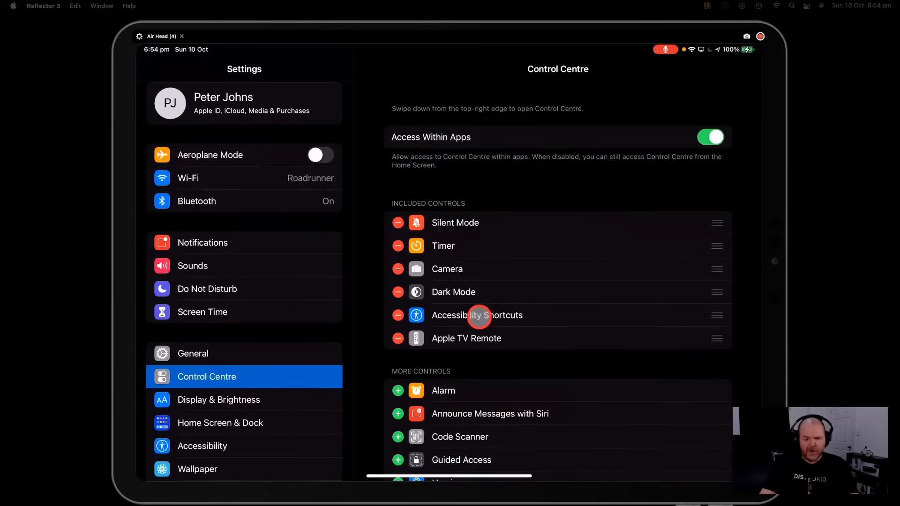
{"action": "scroll", "scroll_direction": "down", "scroll_amount": 3}
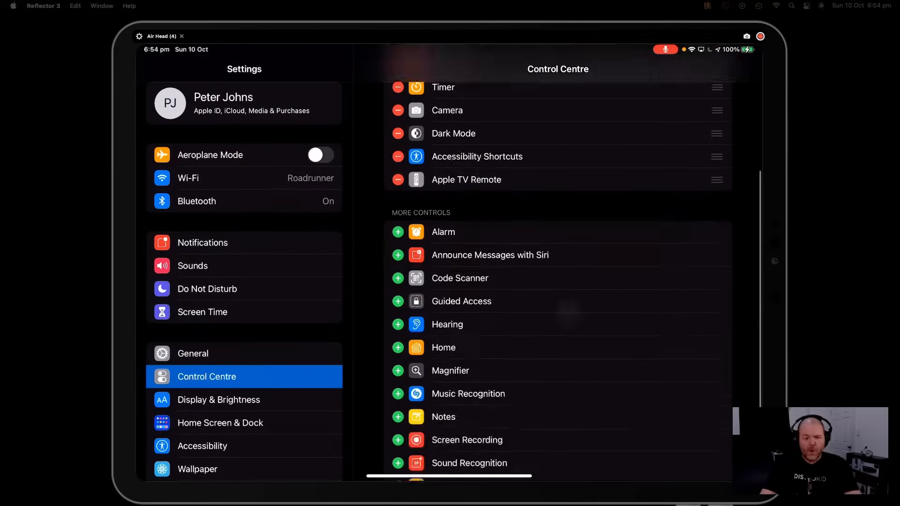
{"action": "scroll", "scroll_direction": "down", "scroll_amount": 3}
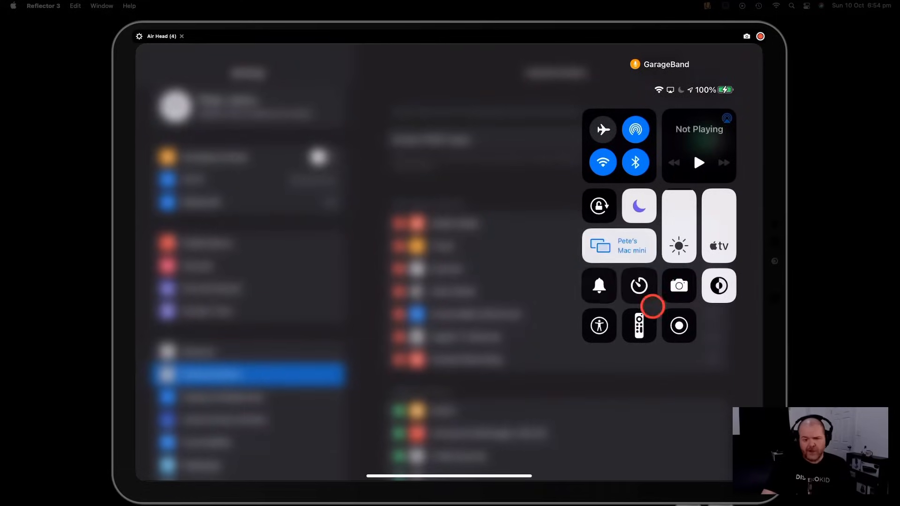
Start a screen recording from Control Centre and dismiss the AirPlay connection error
{"action": "left_click", "coordinate": [678, 326]}
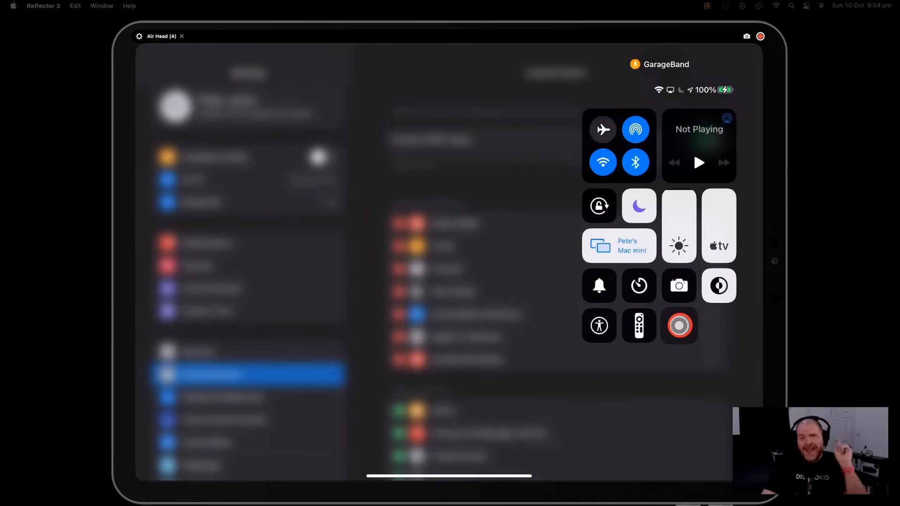
{"action": "left_click", "coordinate": [679, 326]}
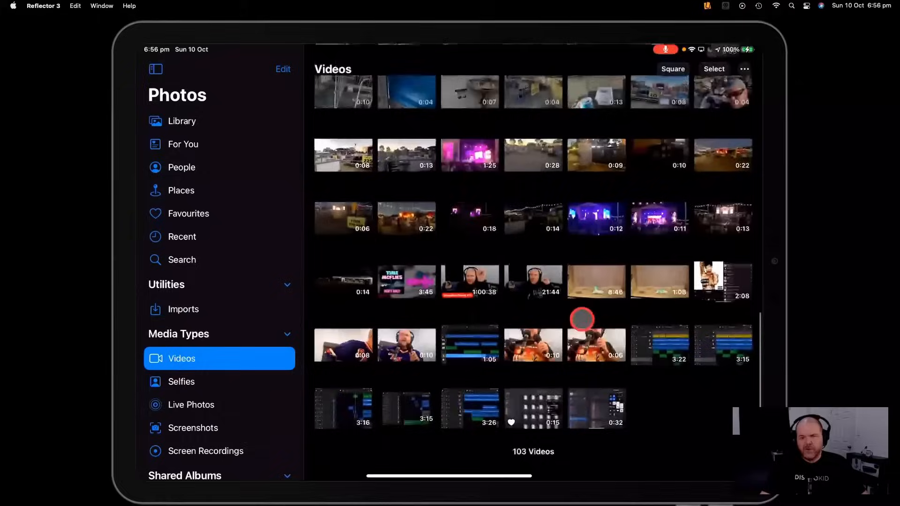
{"action": "scroll", "scroll_direction": "down", "scroll_amount": 3}
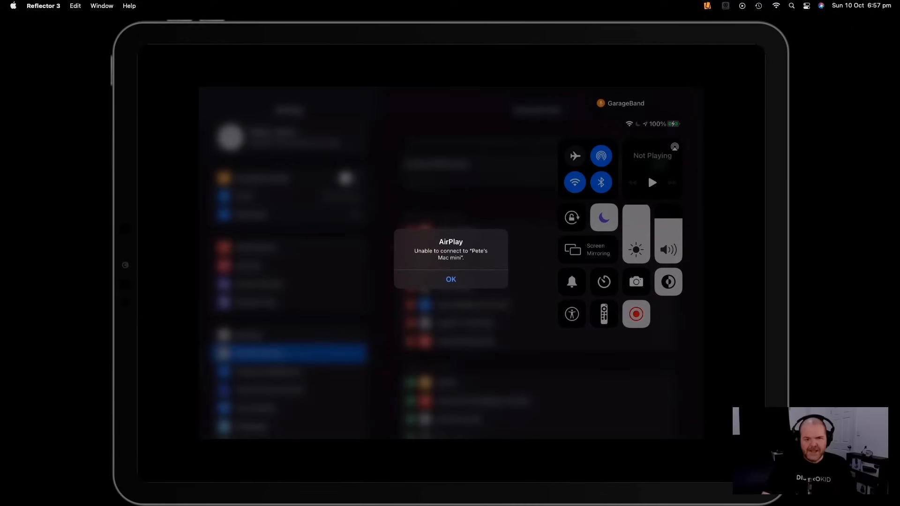
{"action": "left_click", "coordinate": [451, 279]}
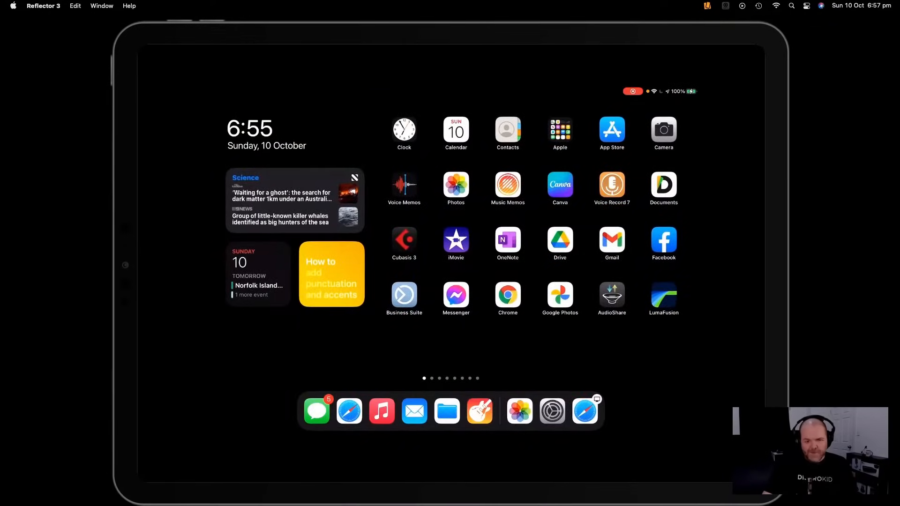
Play the Time McFlies song video from the Photos library while recording
{"action": "left_click", "coordinate": [455, 185]}
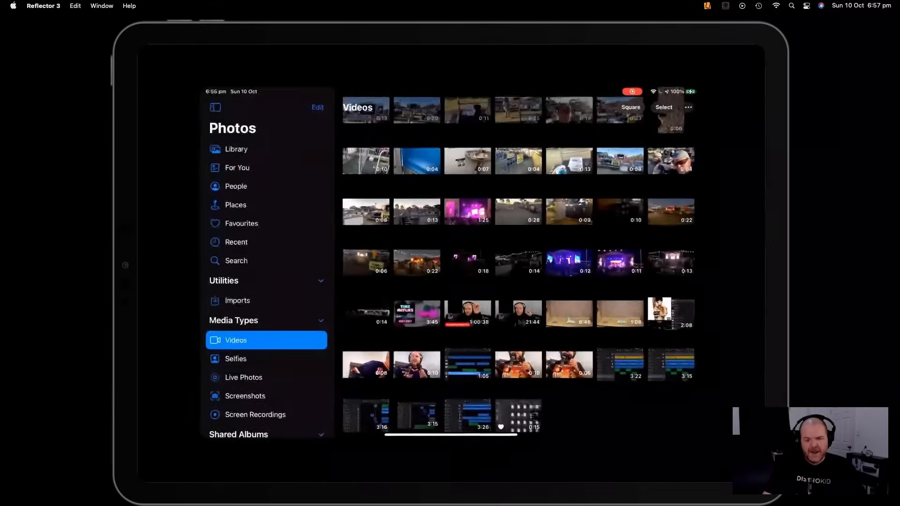
{"action": "left_click", "coordinate": [416, 315]}
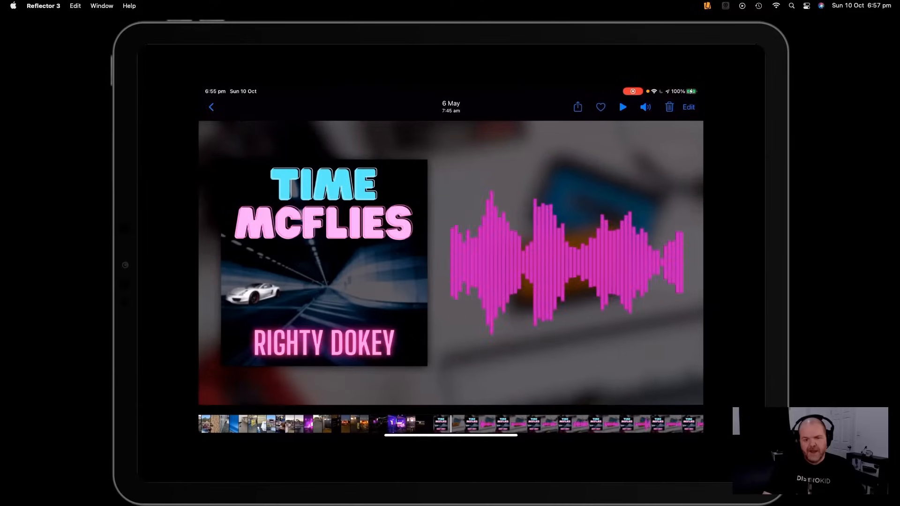
{"action": "left_click", "coordinate": [623, 107]}
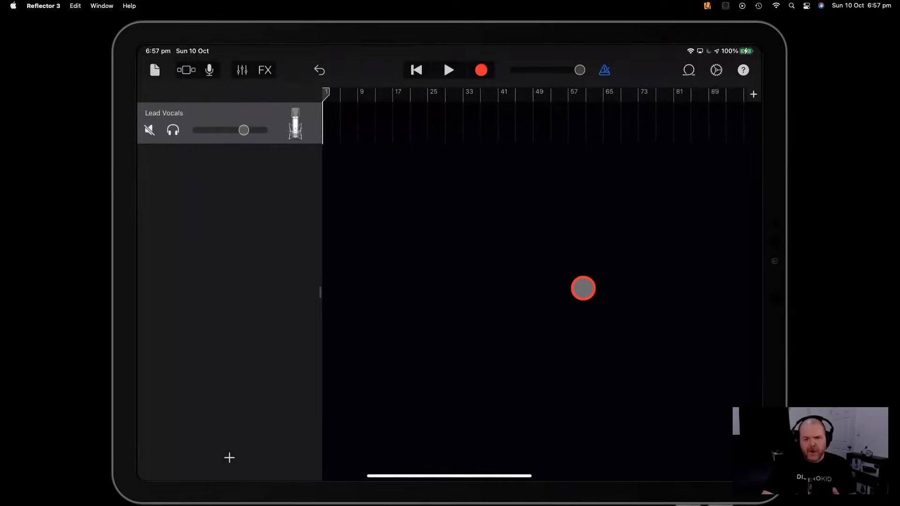
Swipe out of the empty Lead Vocals project to the iPad Home Screen
{"action": "left_click_drag", "start_coordinate": [582, 288], "coordinate": [682, 78]}
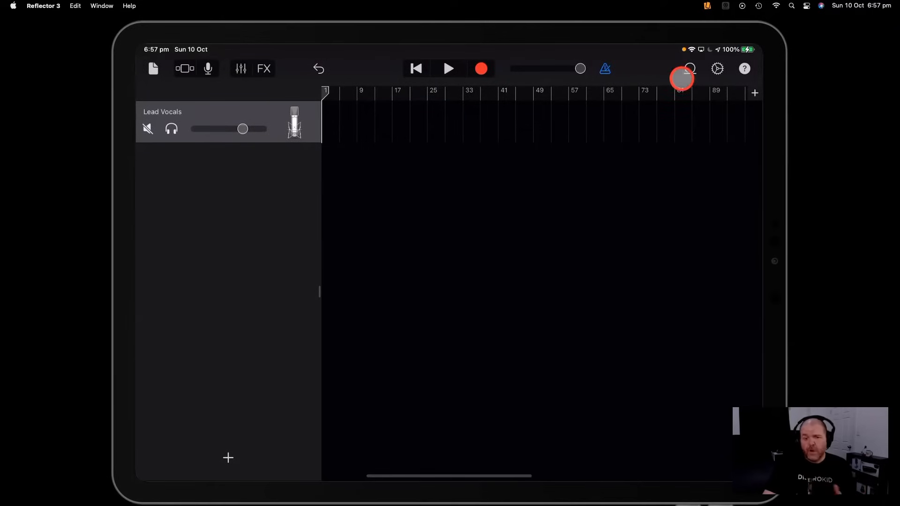
{"action": "left_click", "coordinate": [691, 68]}
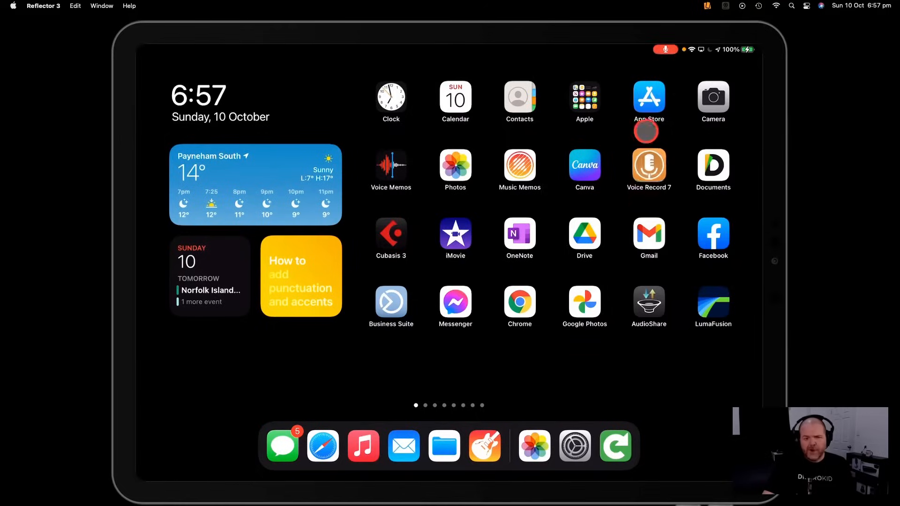
Search the App Store for 'file converter' and launch the File Converter app
{"action": "left_click", "coordinate": [648, 96]}
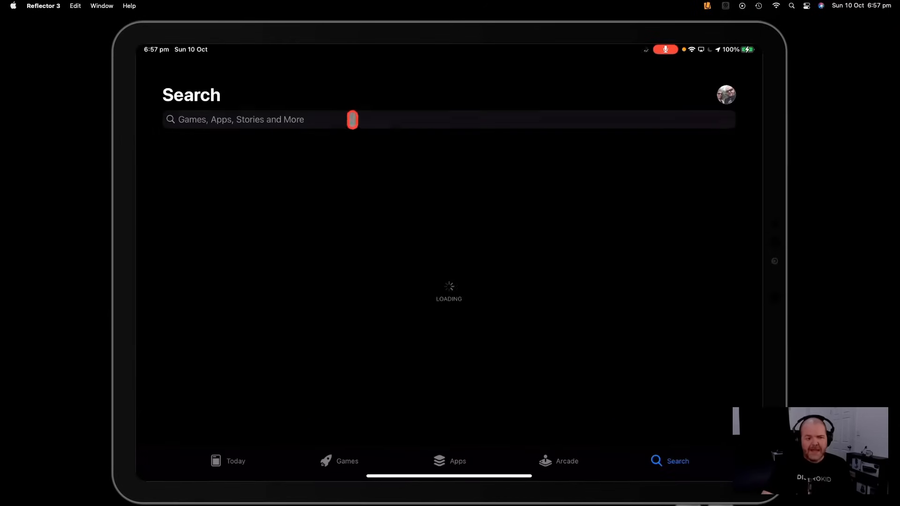
{"action": "type", "text": "file converter"}
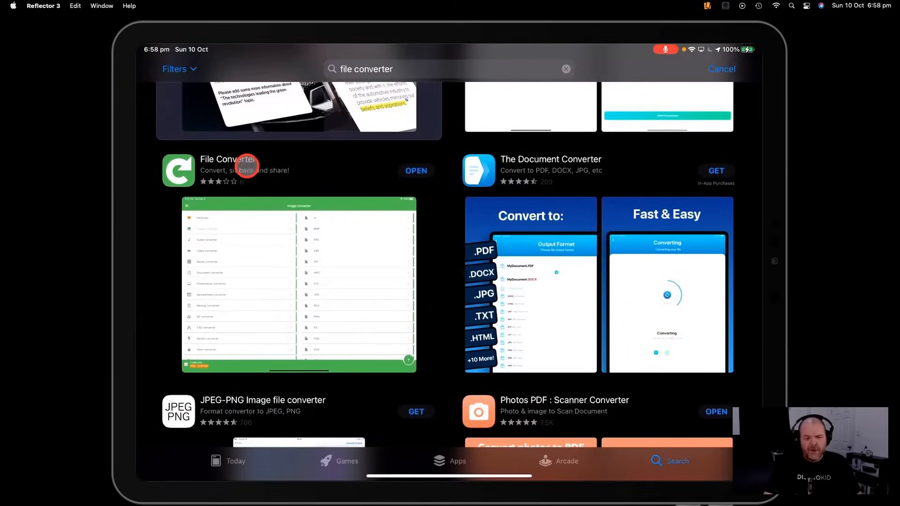
{"action": "left_click", "coordinate": [226, 169]}
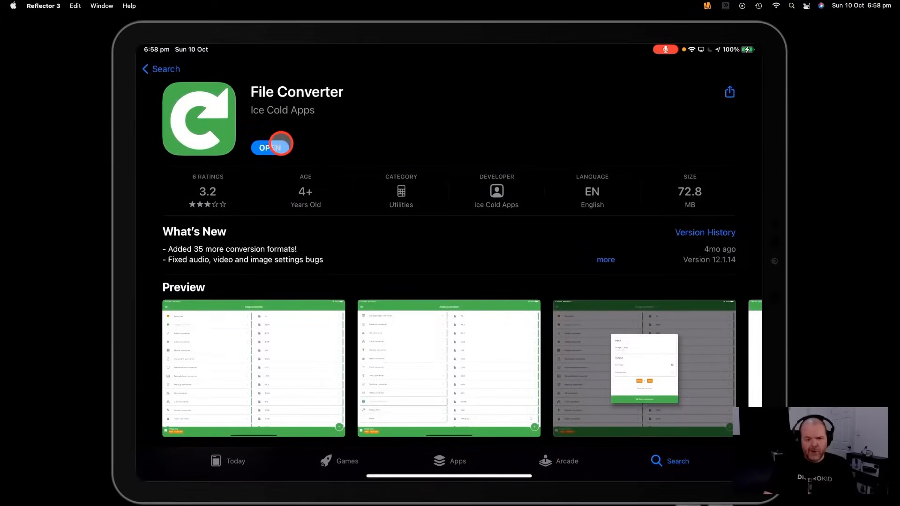
{"action": "left_click", "coordinate": [271, 147]}
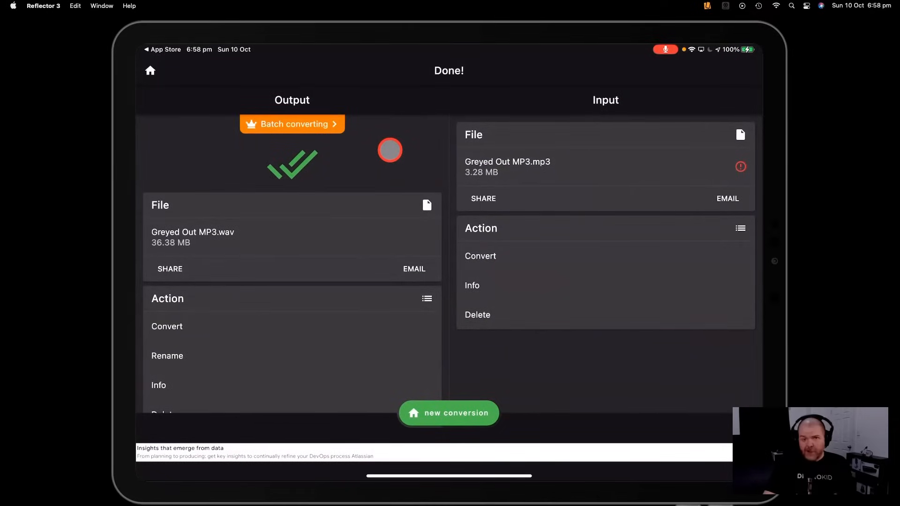
{"action": "mouse_move", "coordinate": [532, 379]}
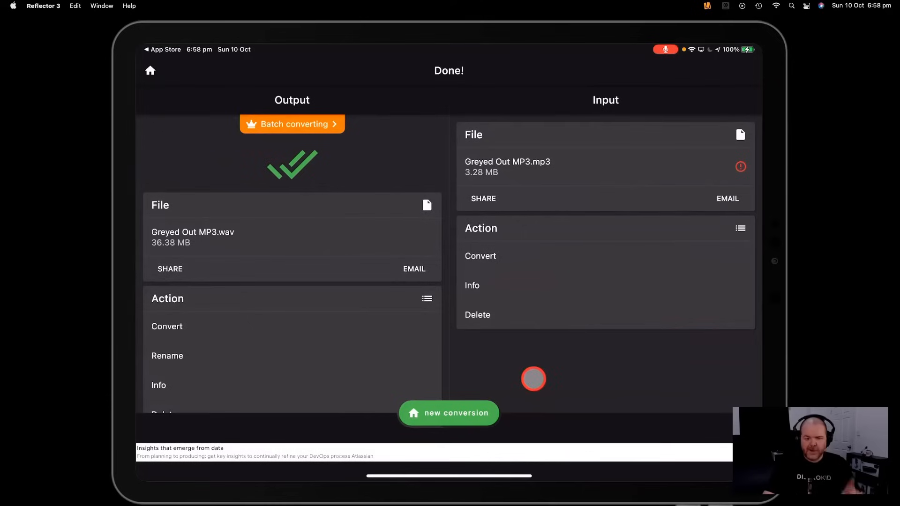
Start a new conversion and browse the iCloud Drive folders in the file picker
{"action": "left_click", "coordinate": [448, 413]}
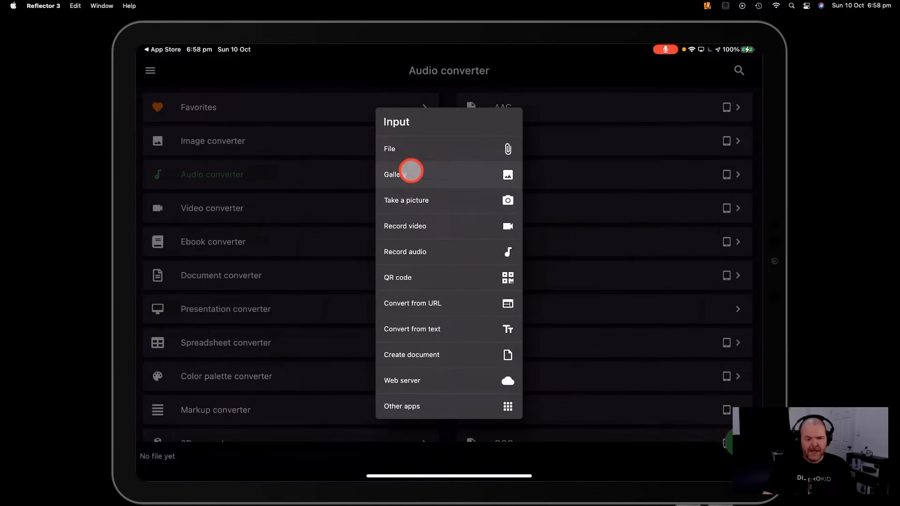
{"action": "left_click", "coordinate": [389, 149]}
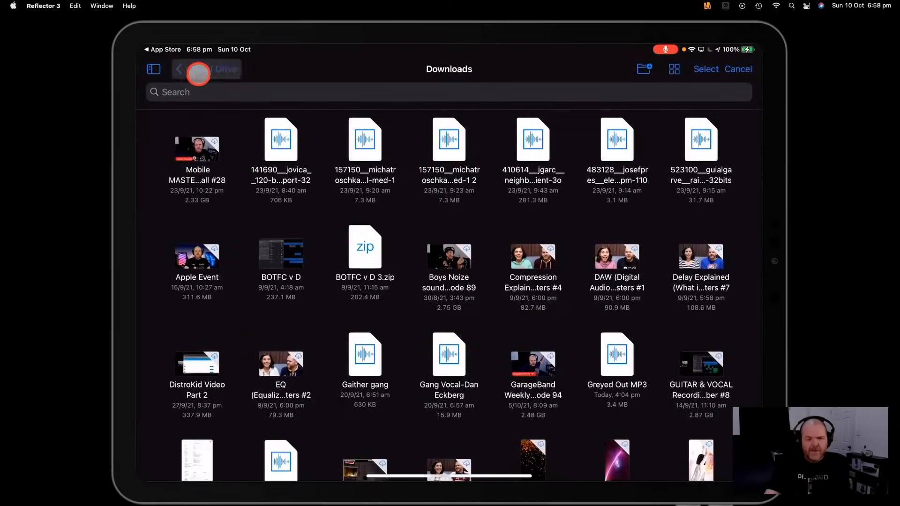
{"action": "left_click", "coordinate": [179, 68]}
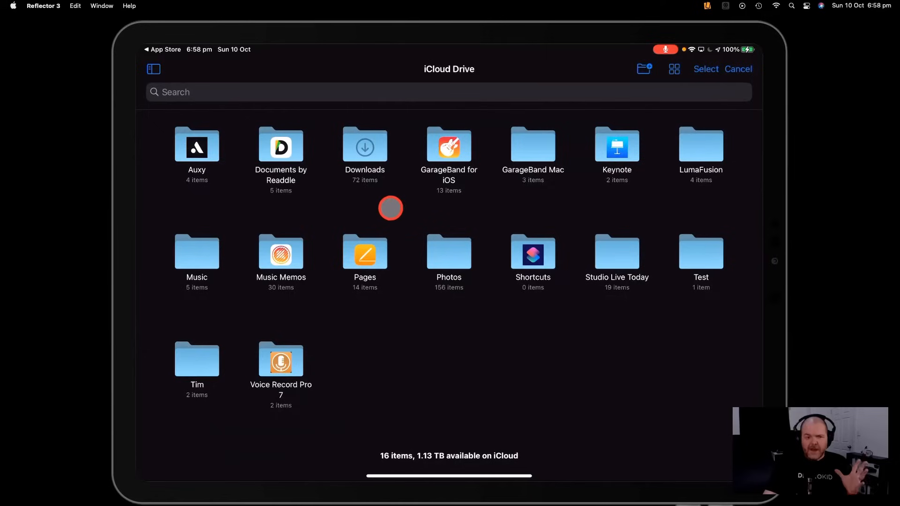
{"action": "mouse_move", "coordinate": [408, 171]}
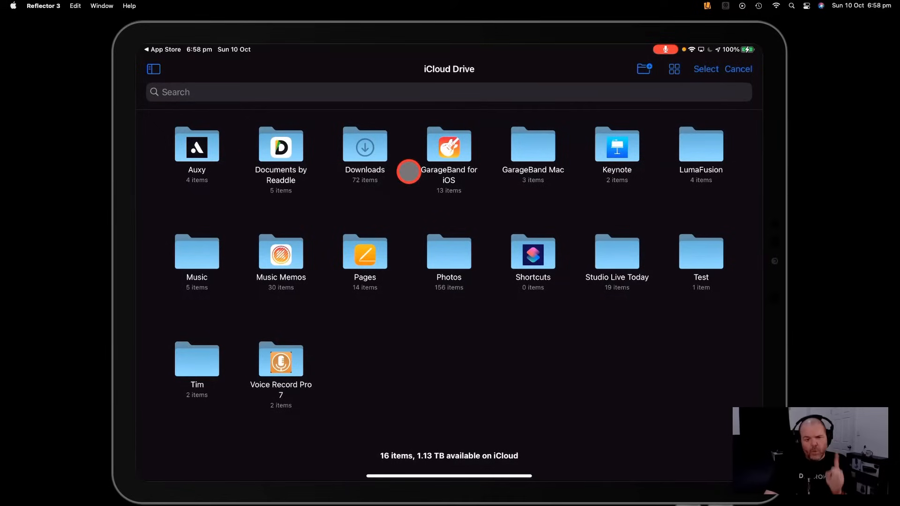
{"action": "mouse_move", "coordinate": [487, 236]}
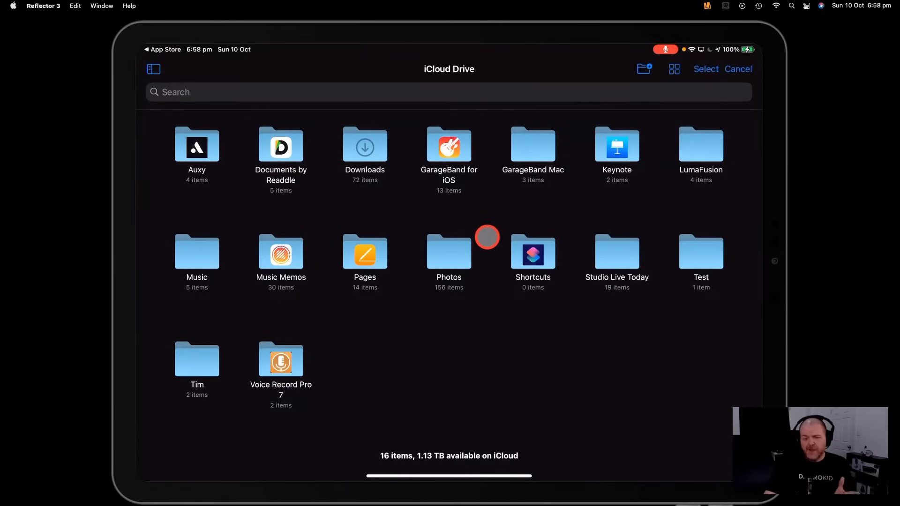
{"action": "mouse_move", "coordinate": [485, 221]}
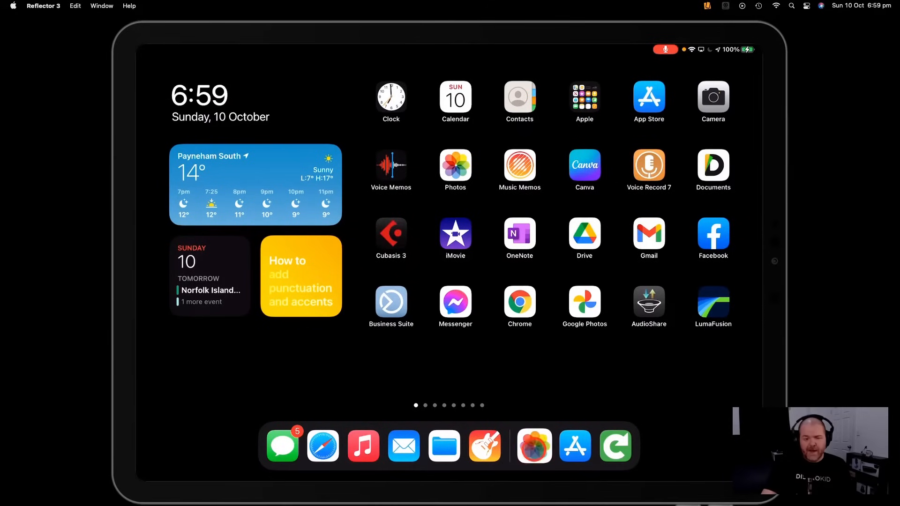
Save the 32-second screen recording from Photos into the GarageBand File Transfer folder
{"action": "left_click", "coordinate": [454, 165]}
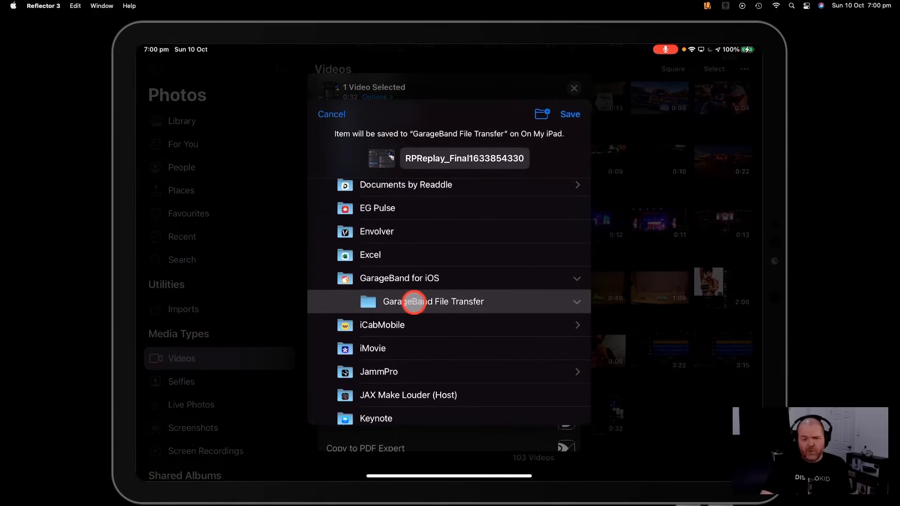
{"action": "mouse_move", "coordinate": [465, 301]}
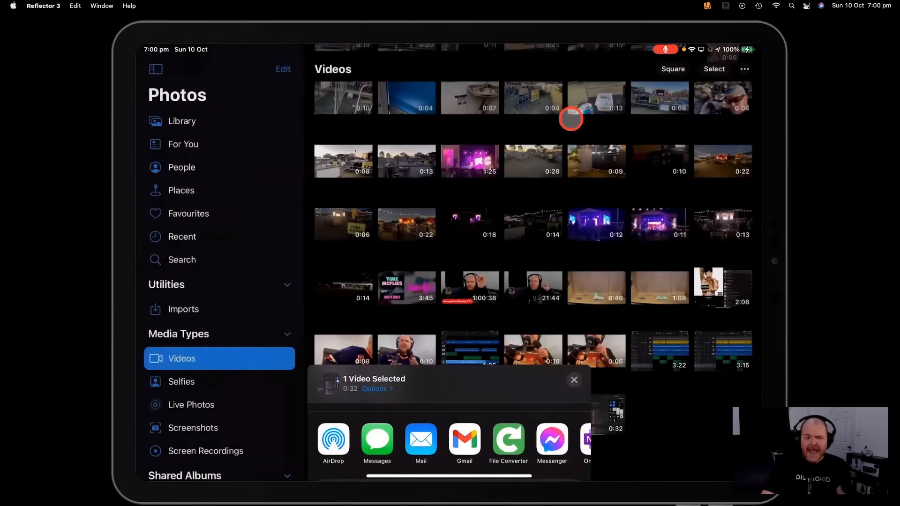
{"action": "left_click", "coordinate": [573, 379]}
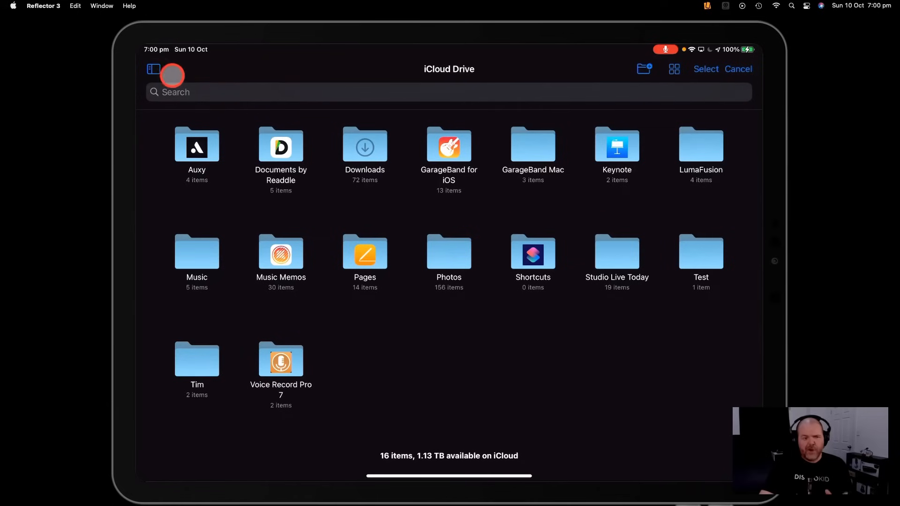
Load RPReplay_Final1633854330.MP4 from On My iPad > GarageBand for iOS > GarageBand File Transfer
{"action": "left_click", "coordinate": [153, 68]}
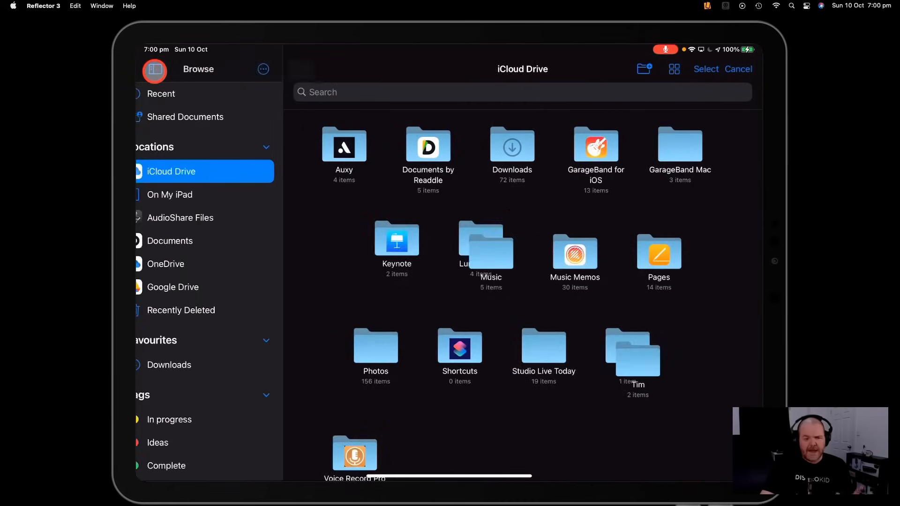
{"action": "left_click", "coordinate": [190, 194]}
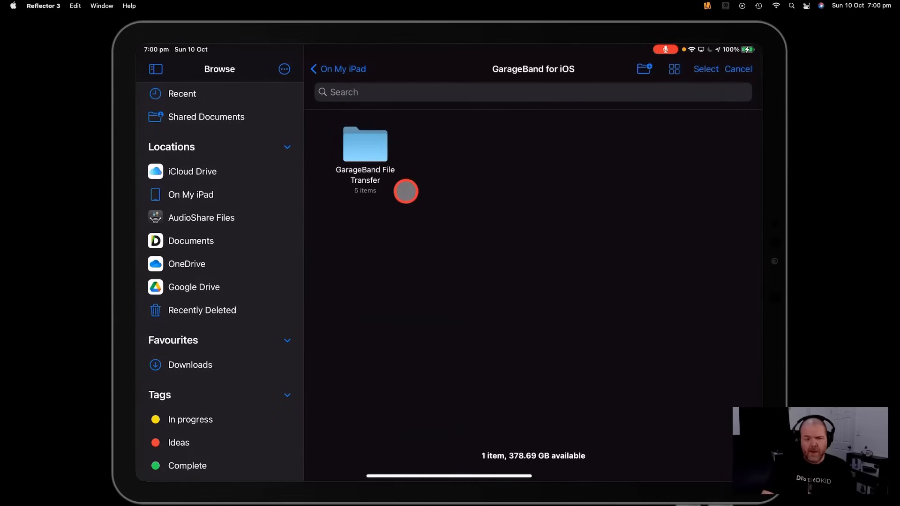
{"action": "double_click", "coordinate": [365, 146]}
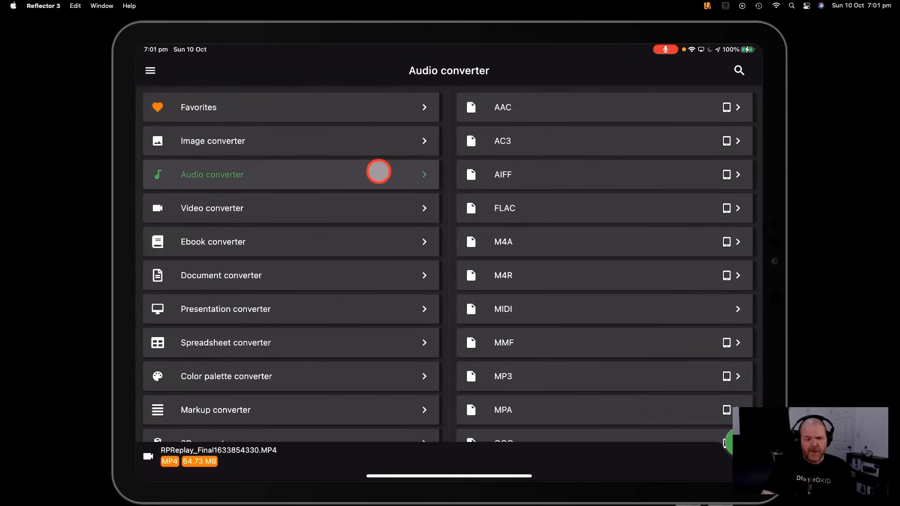
Convert the MP4 to RPReplay_Final1633854330.wav and save it to GarageBand File Transfer
{"action": "scroll", "scroll_direction": "down", "scroll_amount": 3}
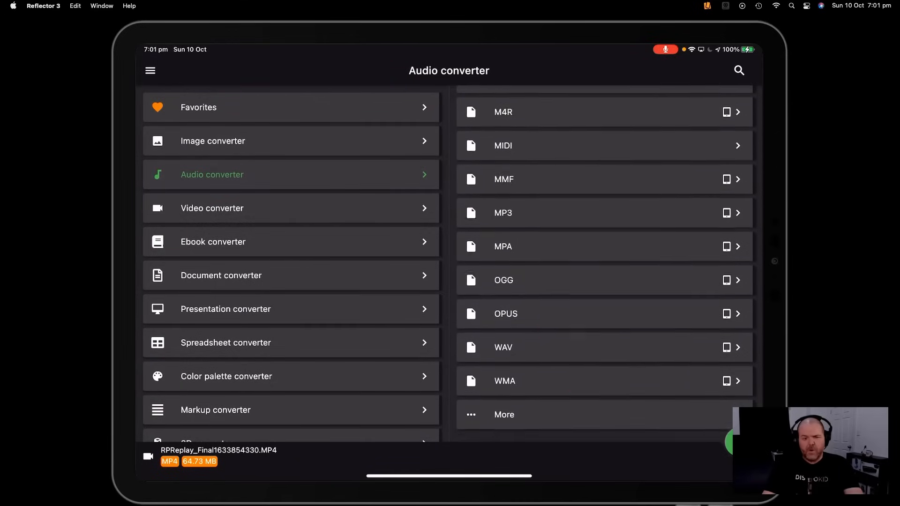
{"action": "left_click", "coordinate": [573, 353]}
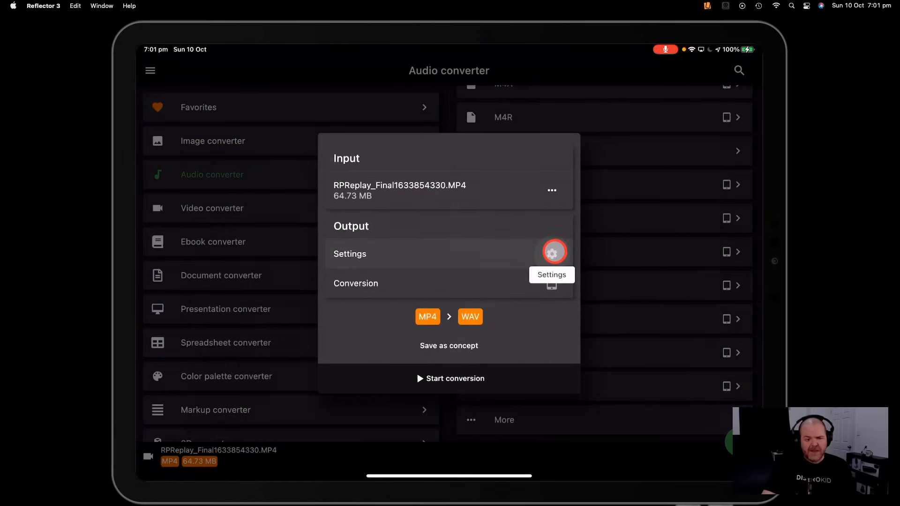
{"action": "left_click", "coordinate": [553, 251]}
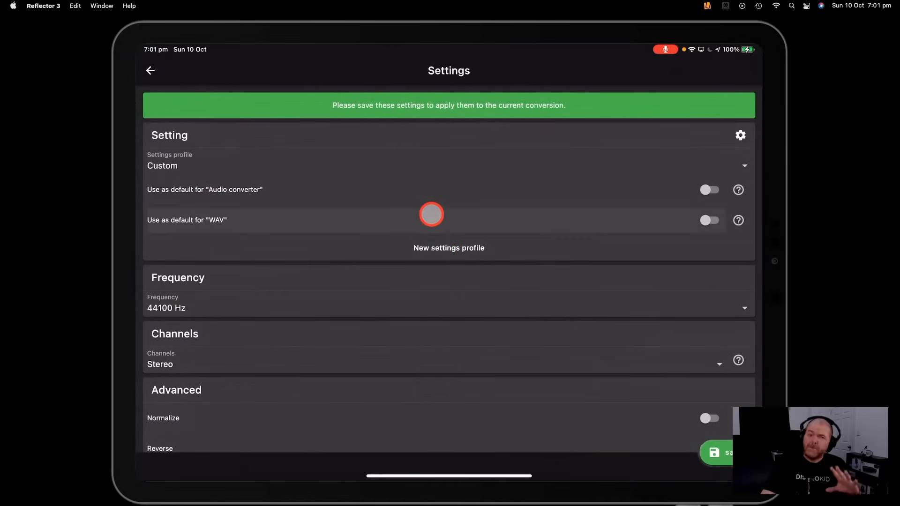
{"action": "left_click", "coordinate": [150, 70]}
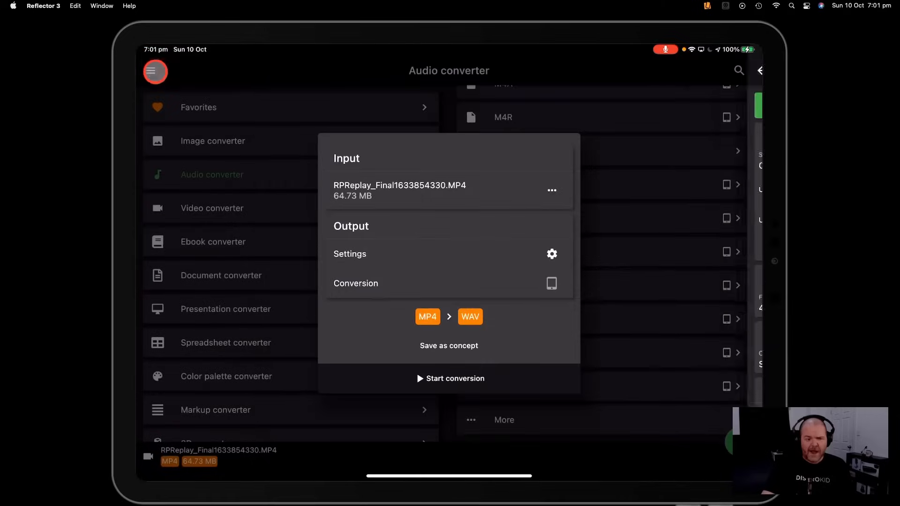
{"action": "left_click", "coordinate": [456, 378]}
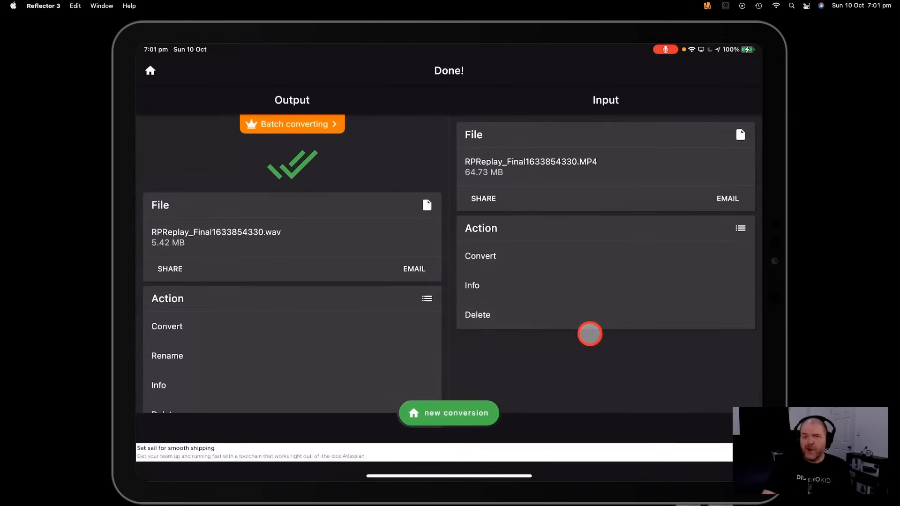
{"action": "mouse_move", "coordinate": [540, 363]}
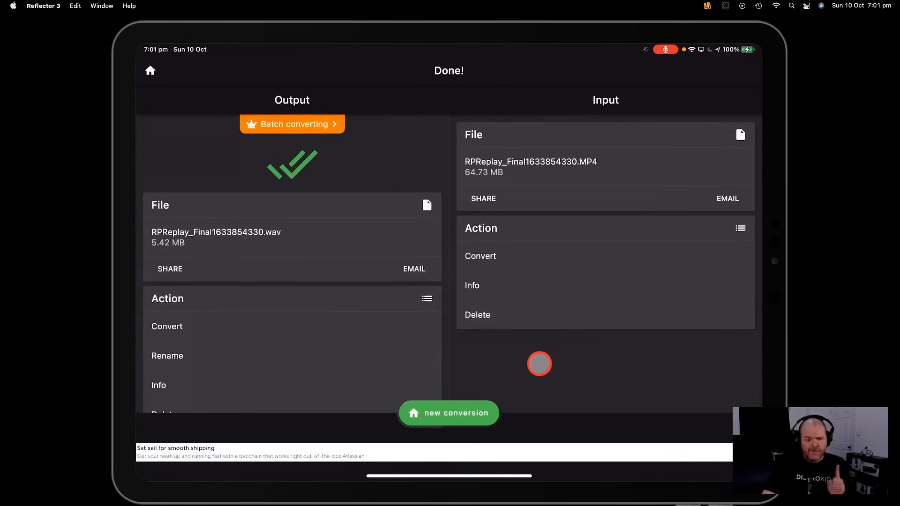
{"action": "mouse_move", "coordinate": [546, 344]}
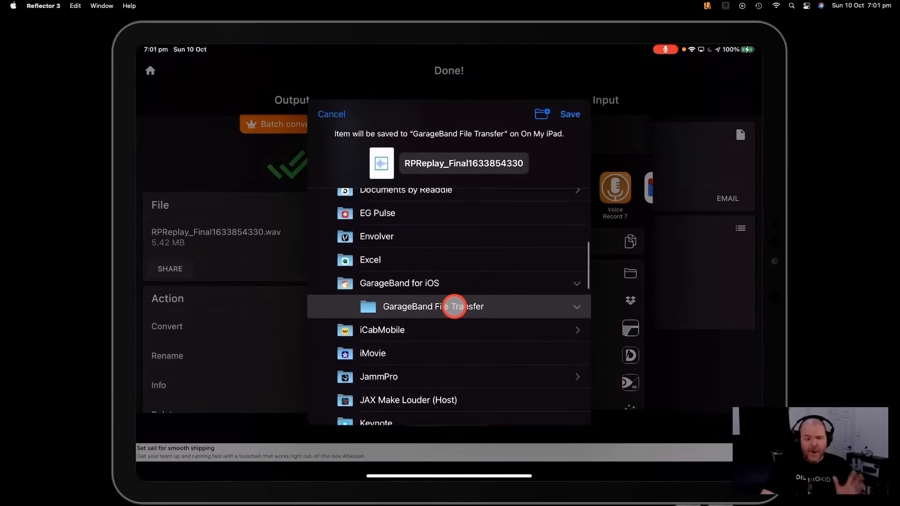
{"action": "left_click", "coordinate": [568, 114]}
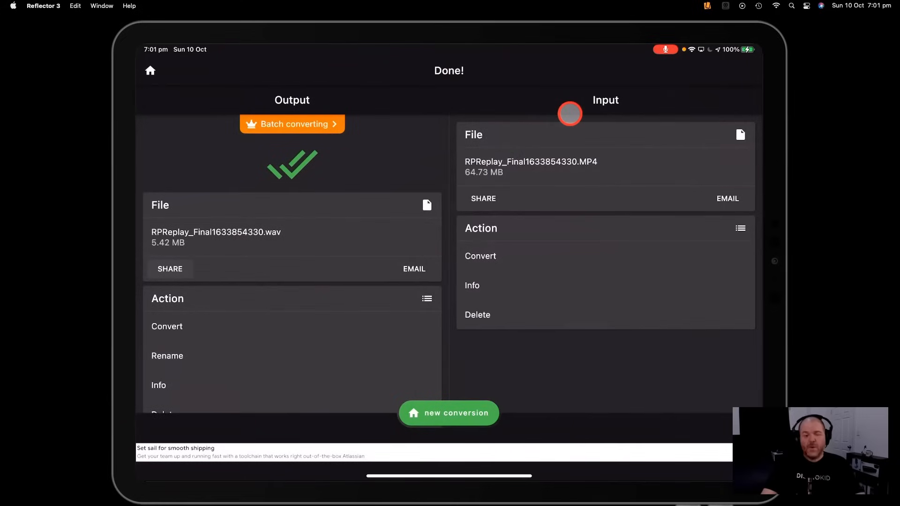
{"action": "mouse_move", "coordinate": [559, 366]}
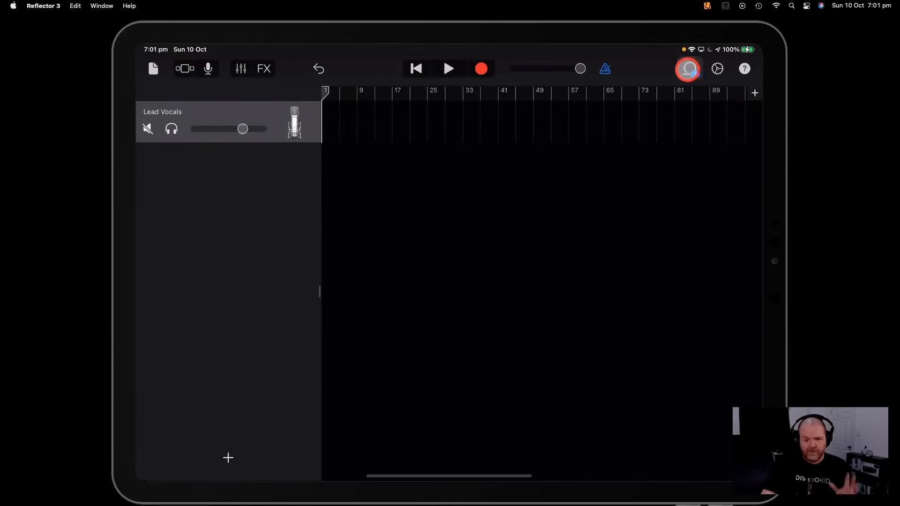
Drag the RPReplay .wav from the Files browser onto a new audio track and play it back
{"action": "left_click", "coordinate": [686, 68]}
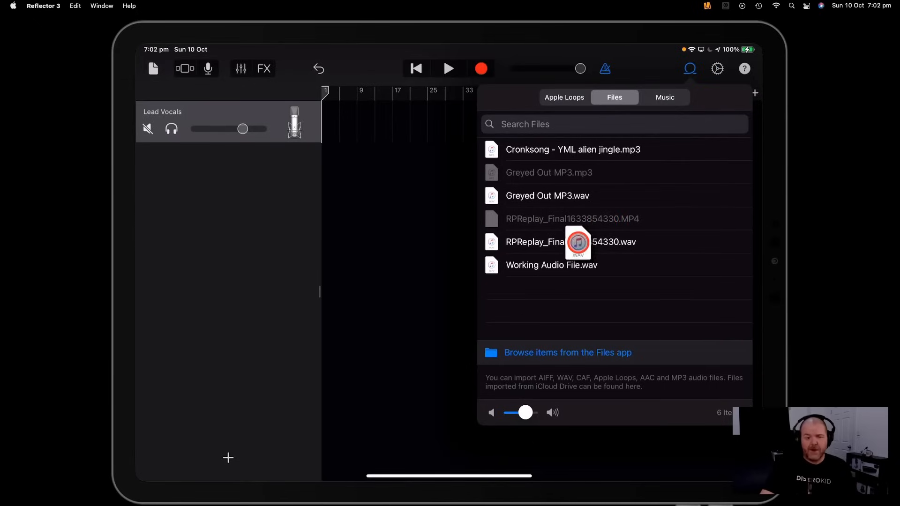
{"action": "left_click_drag", "start_coordinate": [568, 241], "coordinate": [354, 164]}
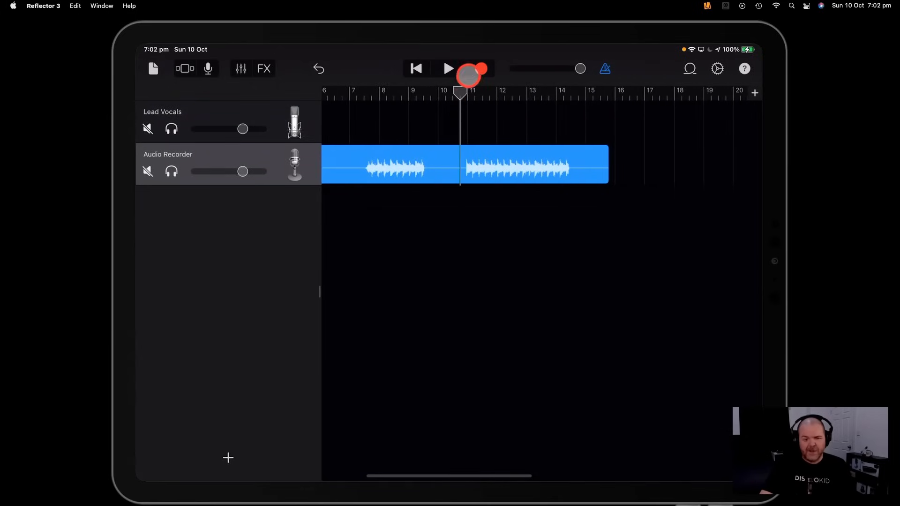
{"action": "left_click", "coordinate": [448, 69]}
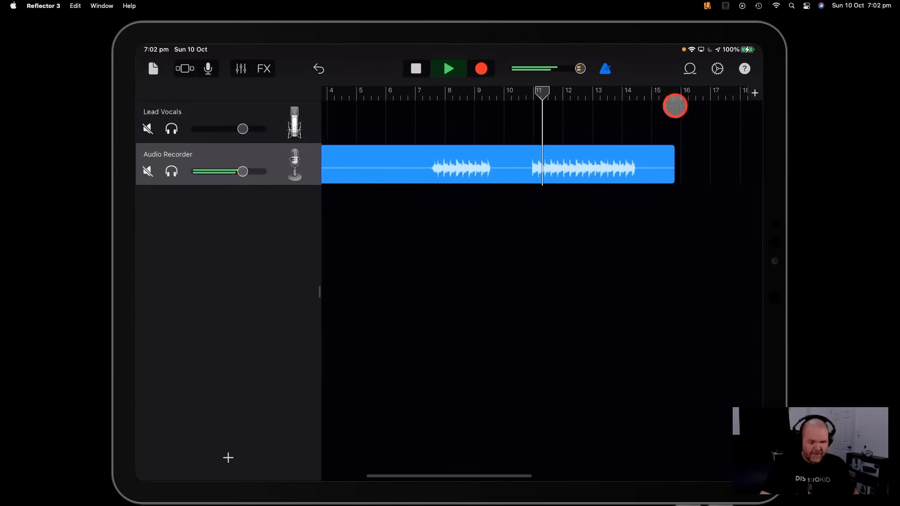
{"action": "left_click", "coordinate": [448, 68]}
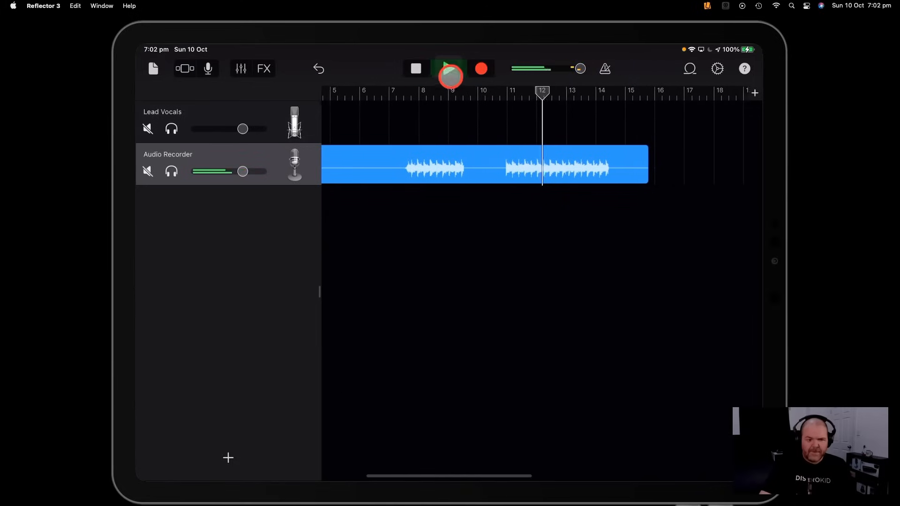